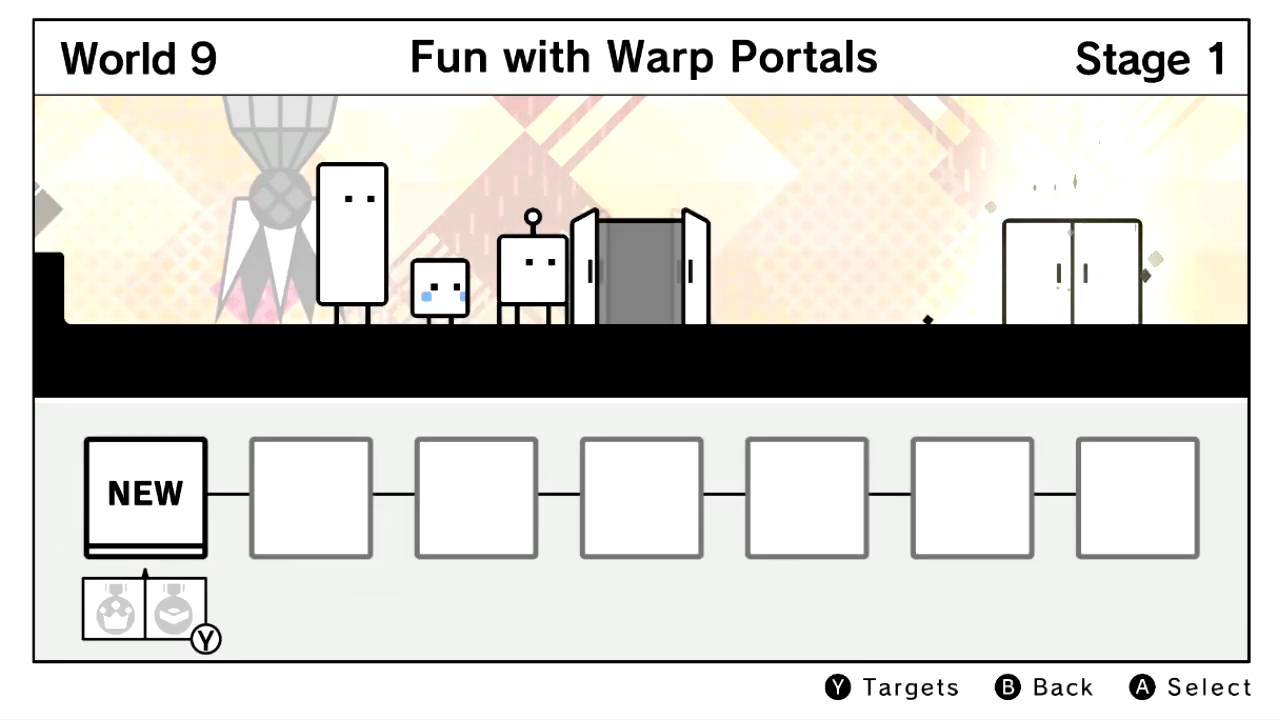
Step: Play Stage 1 of Fun with Warp Portals through to the goal, earning its star
left_click(147, 494)
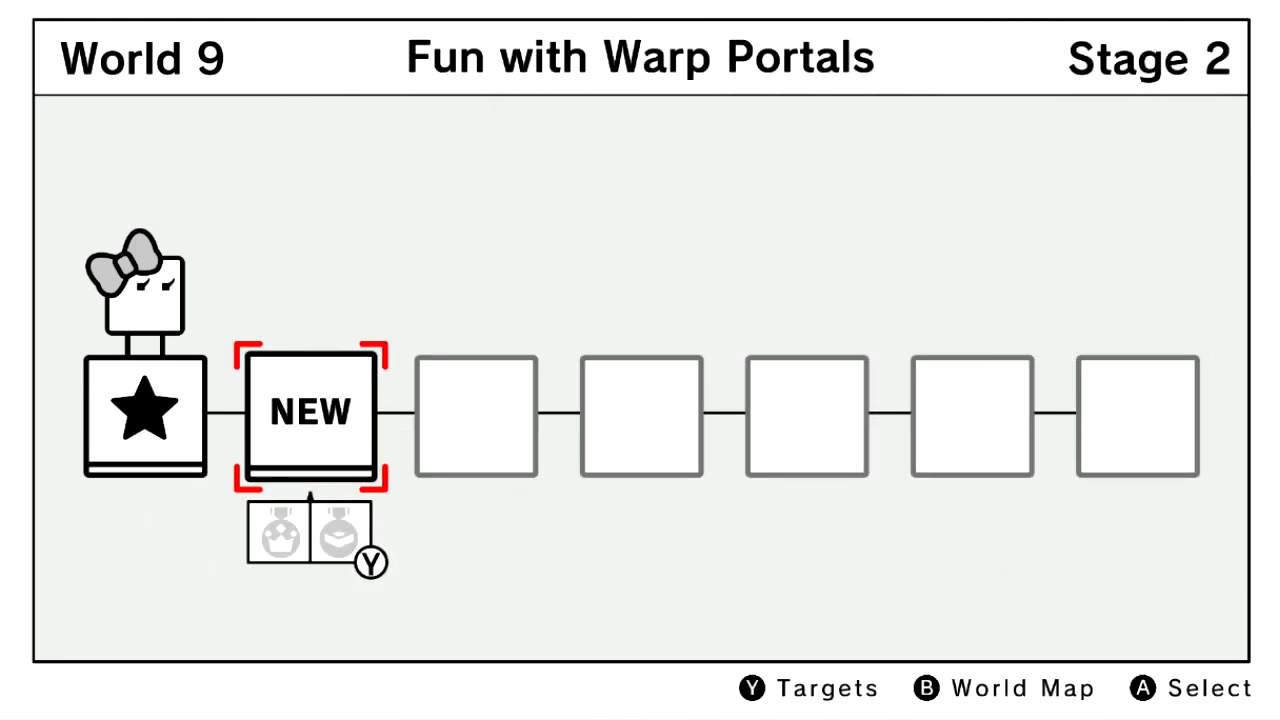
Step: Play Stage 2 through to the goal, earning its star and unlocking Stage 3
key("Y")
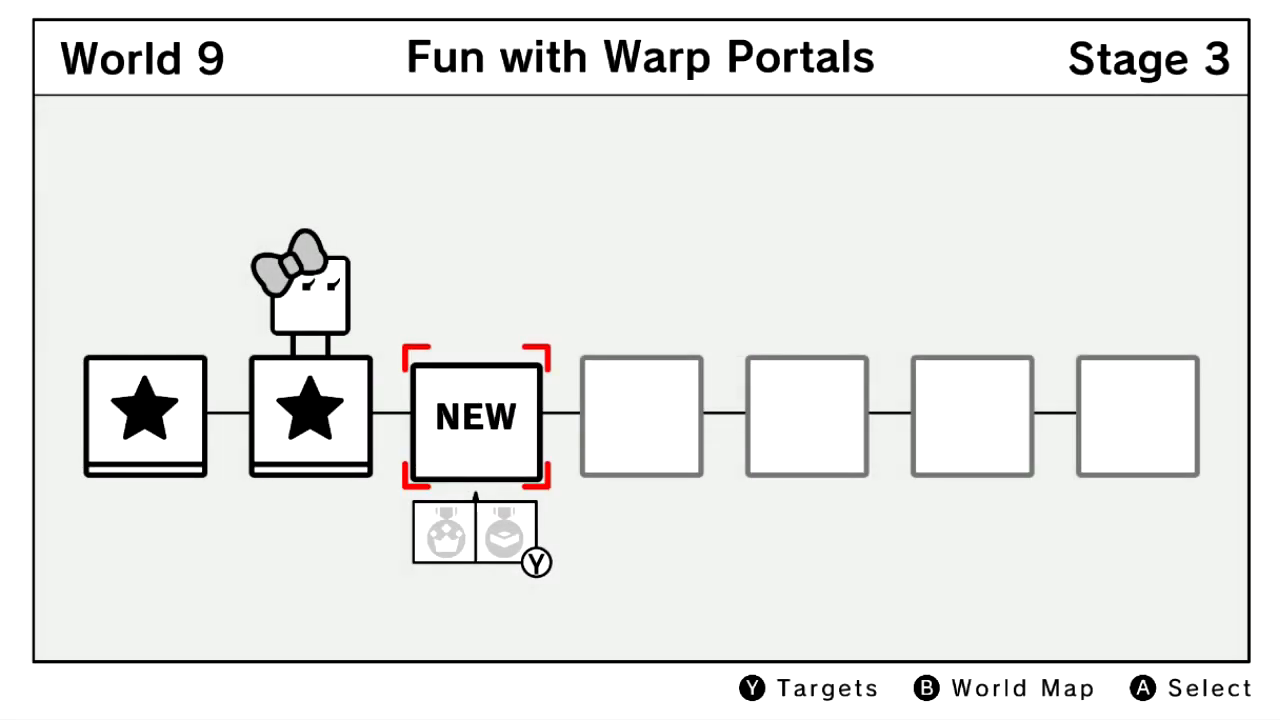
Step: Play Stage 3 through to the goal, earning its star and unlocking Stage 4
left_click(475, 417)
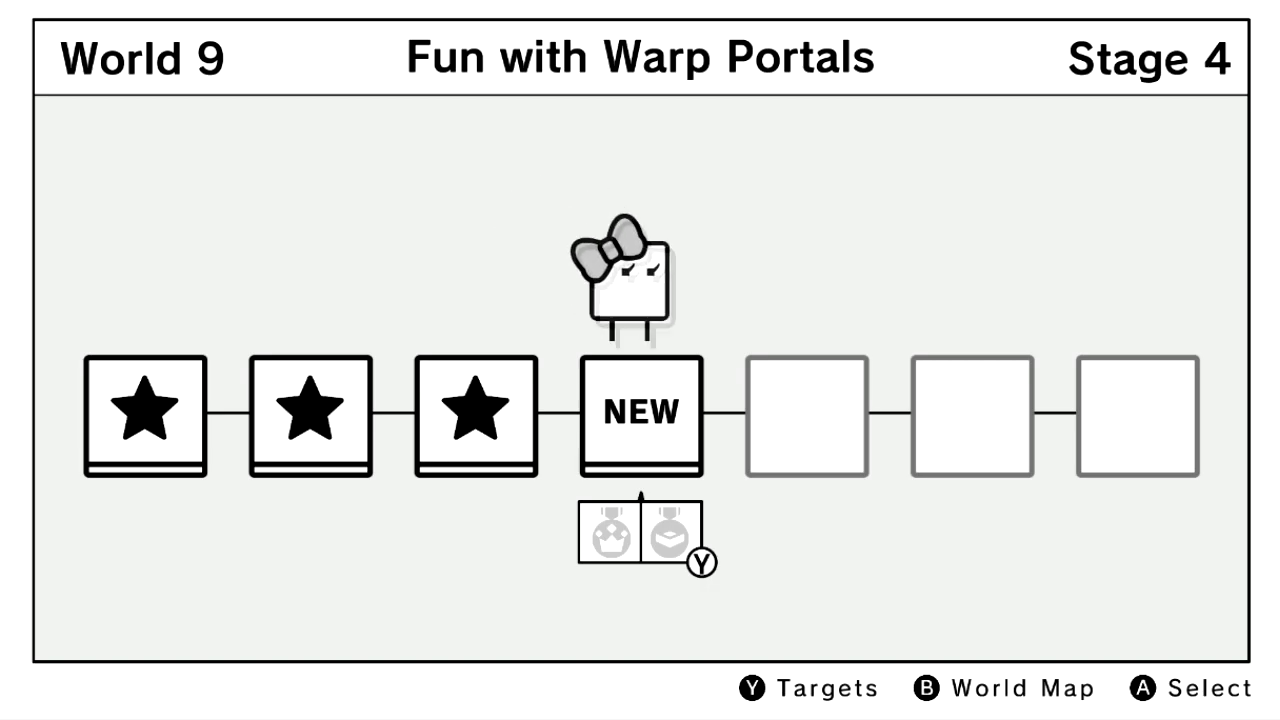
left_click(640, 412)
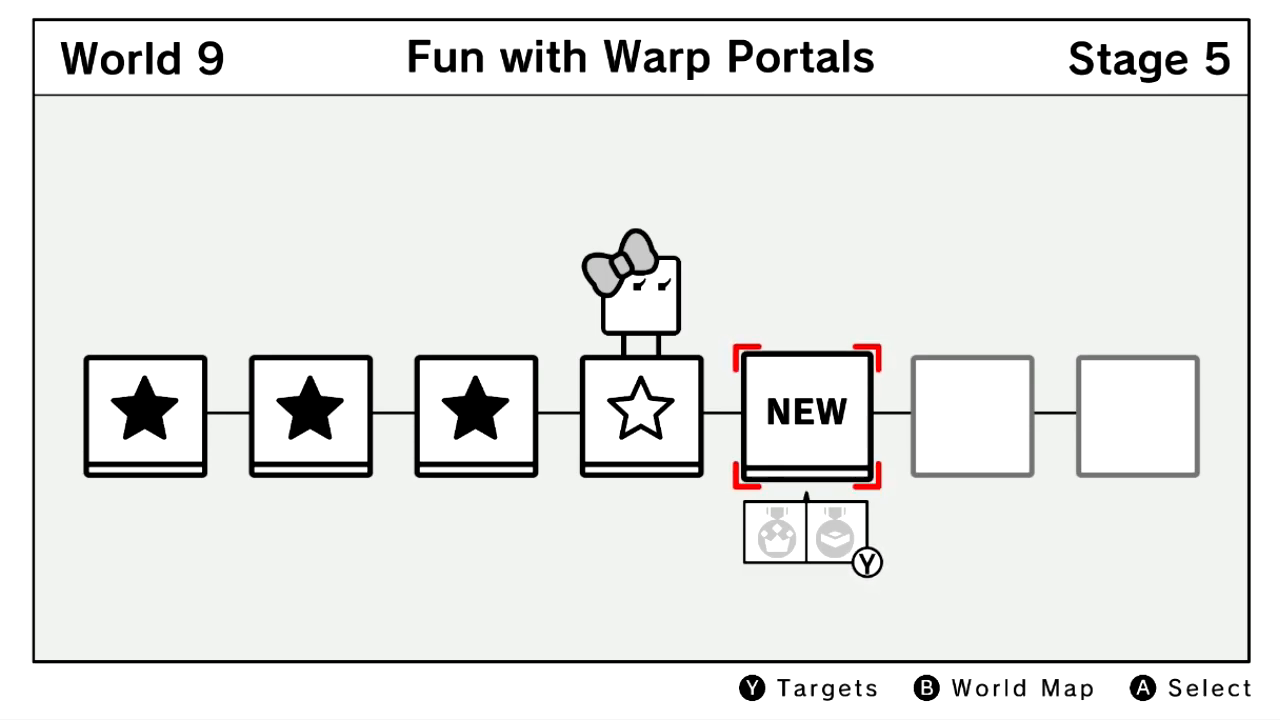
Step: Enter Stage 5 from the World 9 stage list and start playing it
key("Y")
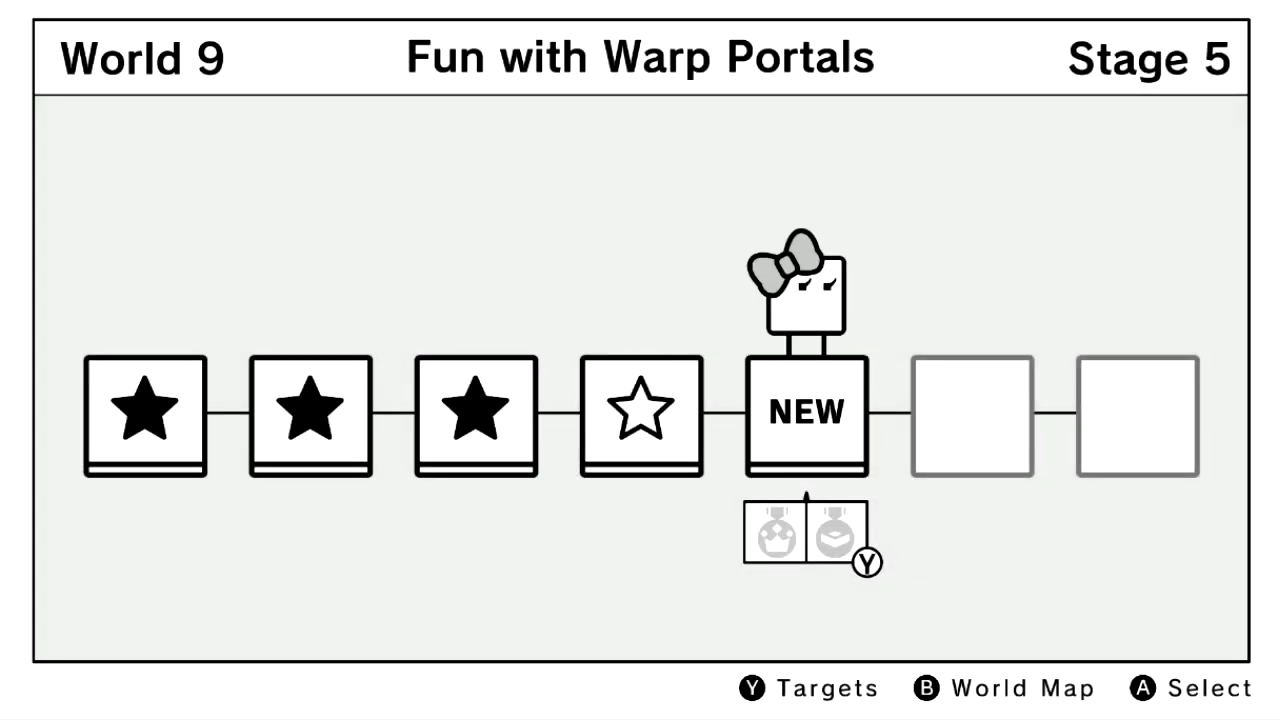
left_click(801, 414)
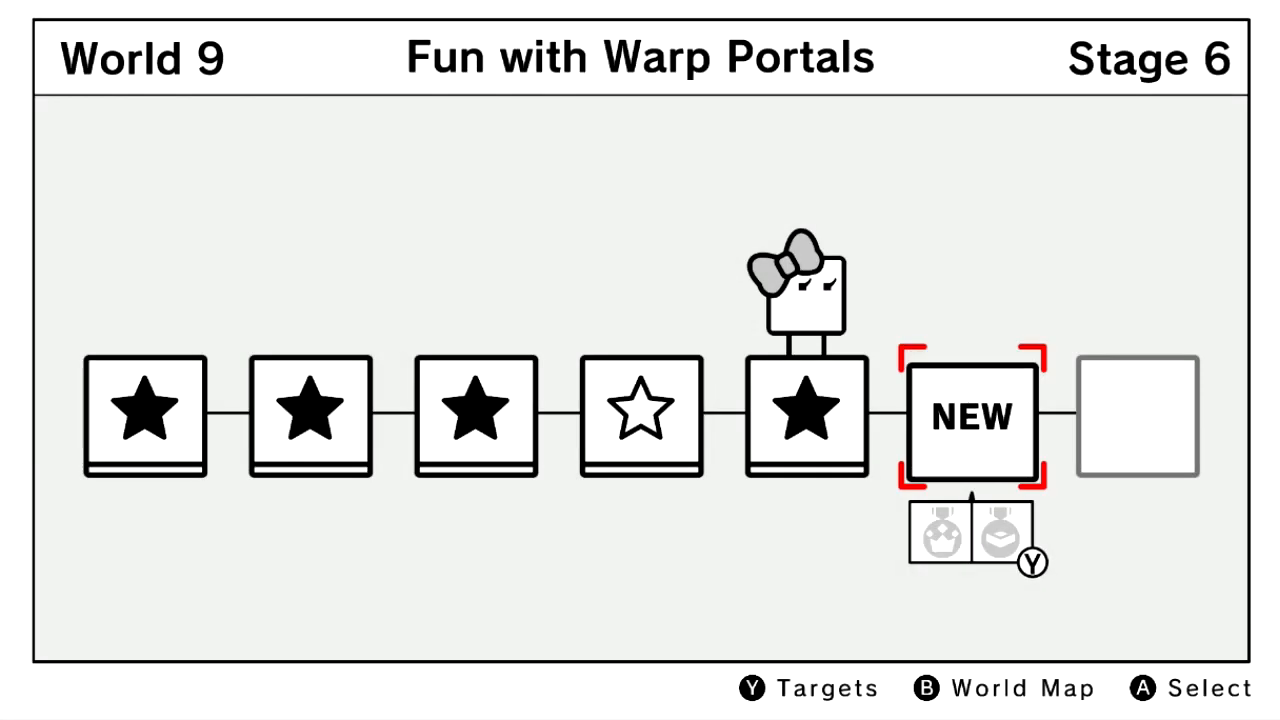
left_click(971, 418)
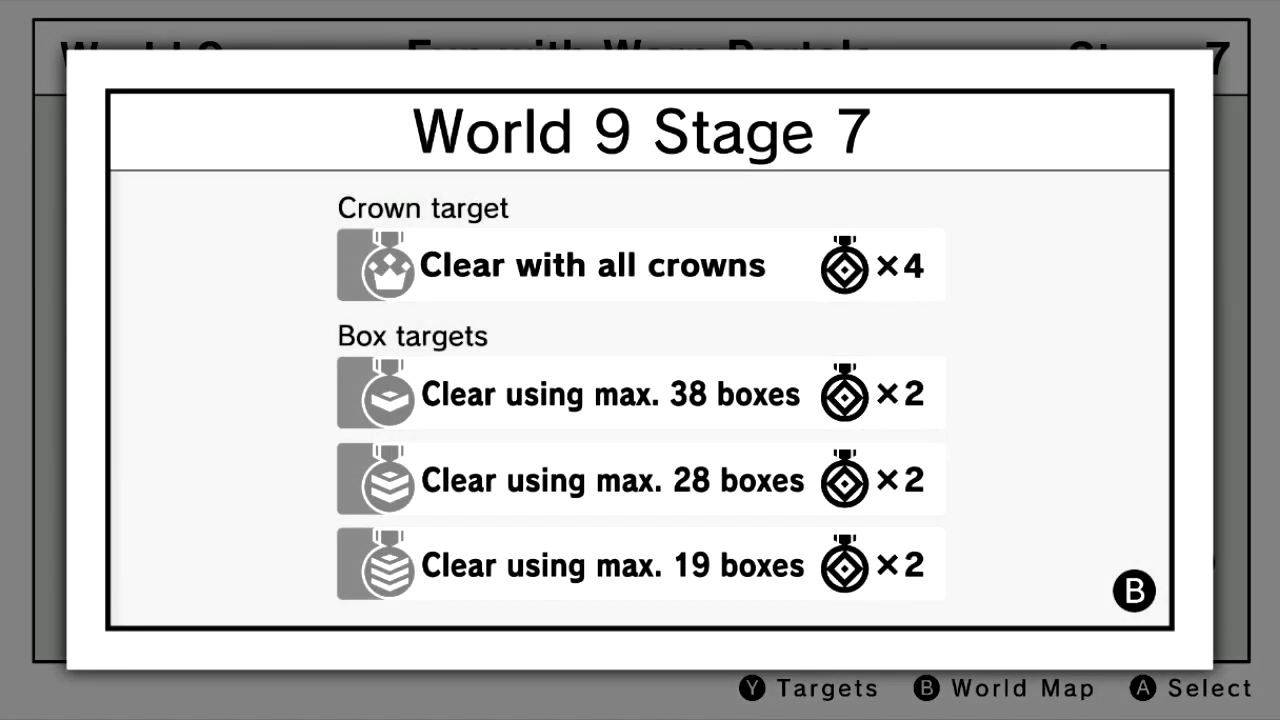
Step: Close the Stage 7 crown and box targets overview, returning to the stage list
key("B")
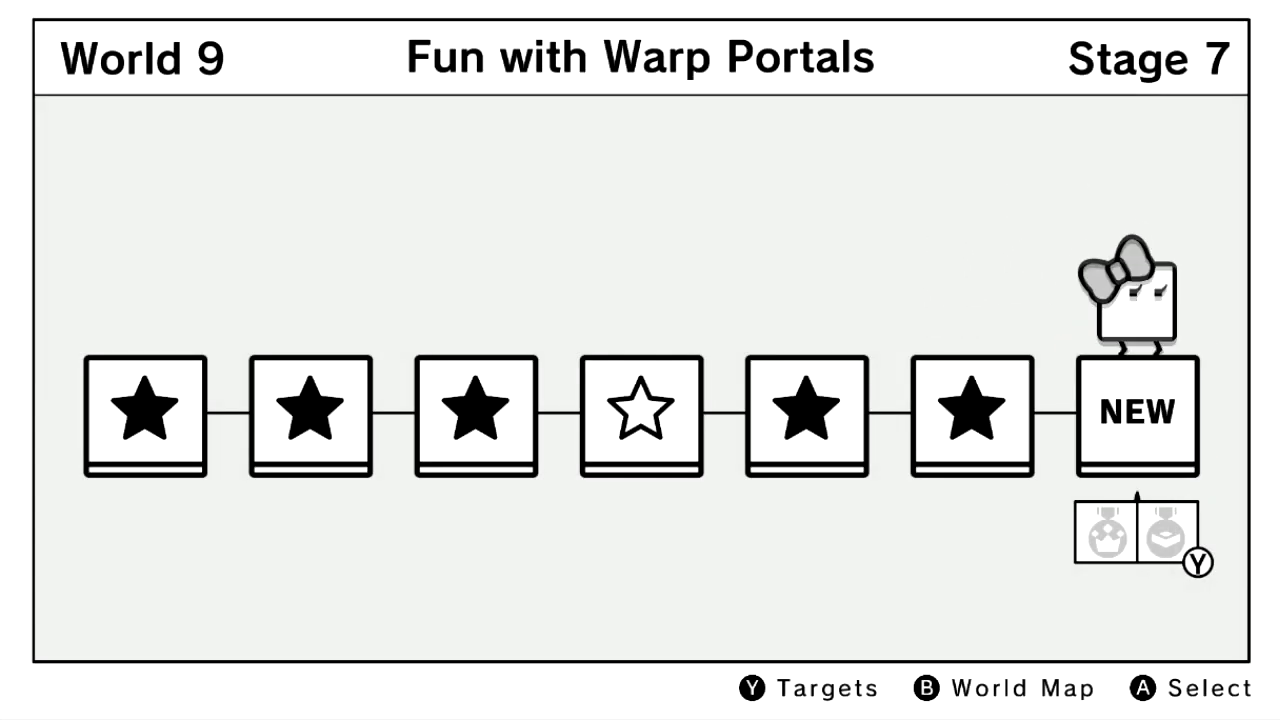
Step: Start Stage 7 so the character stands on its opening platform
left_click(1131, 416)
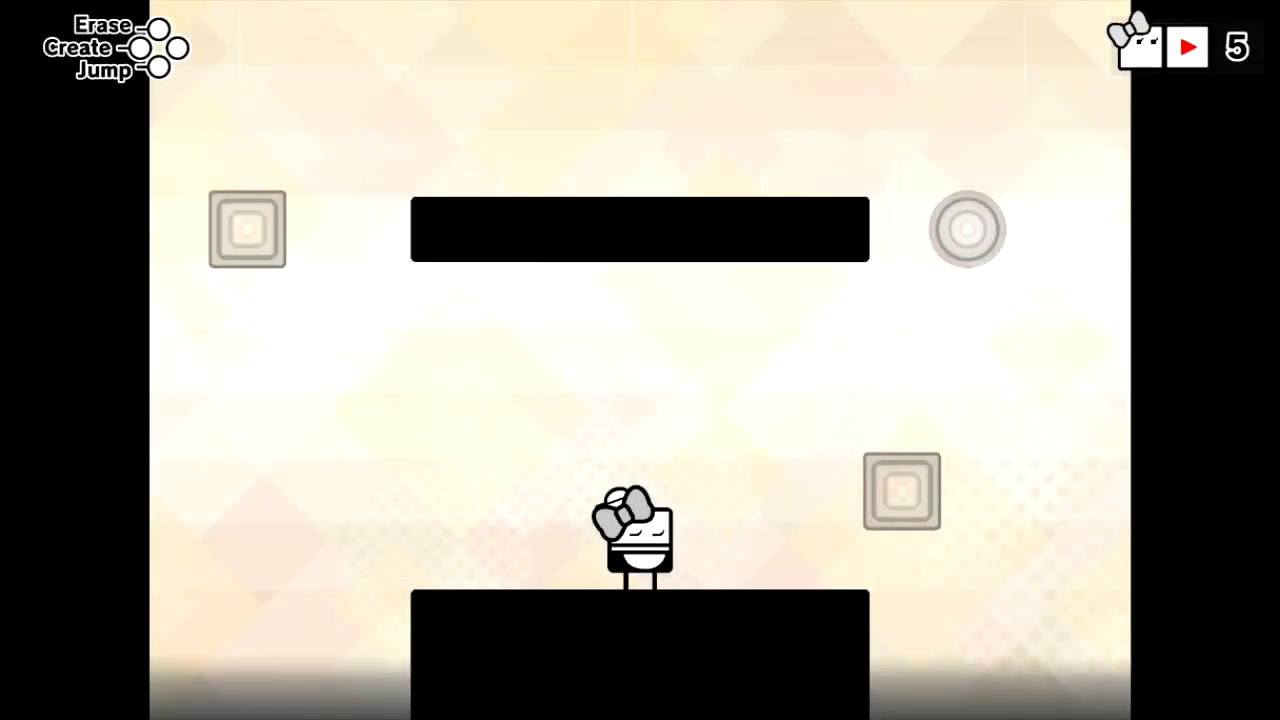